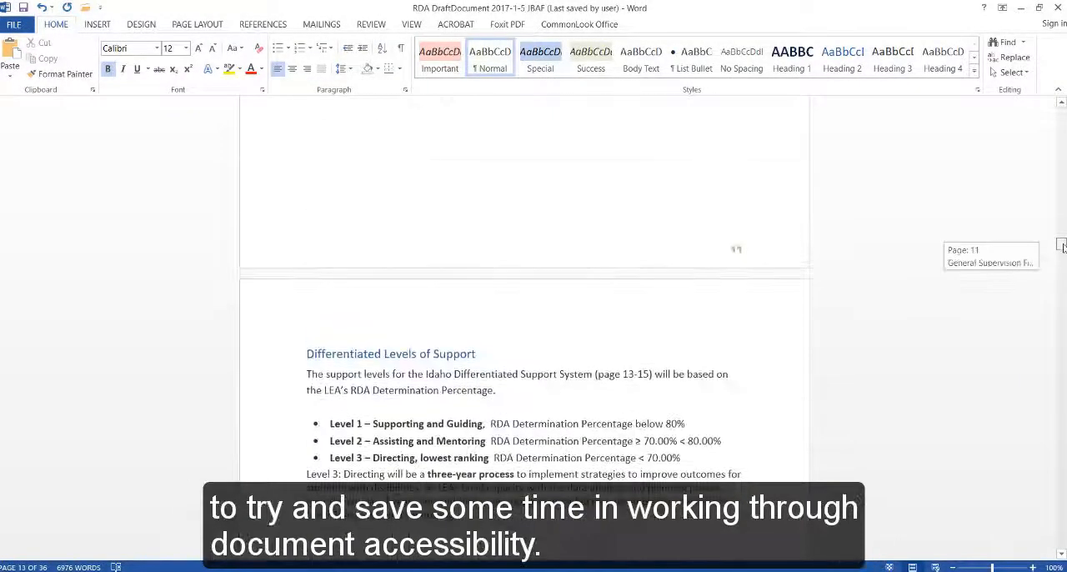
Scroll down the RDA draft until Table A and its title come into view.
scroll("down", 3)
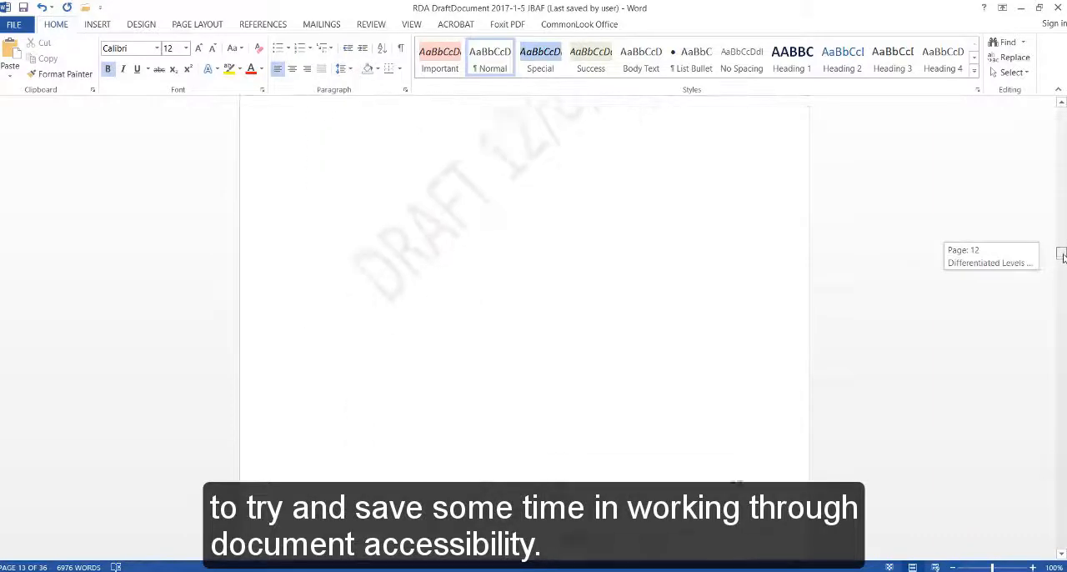
scroll("down", 3)
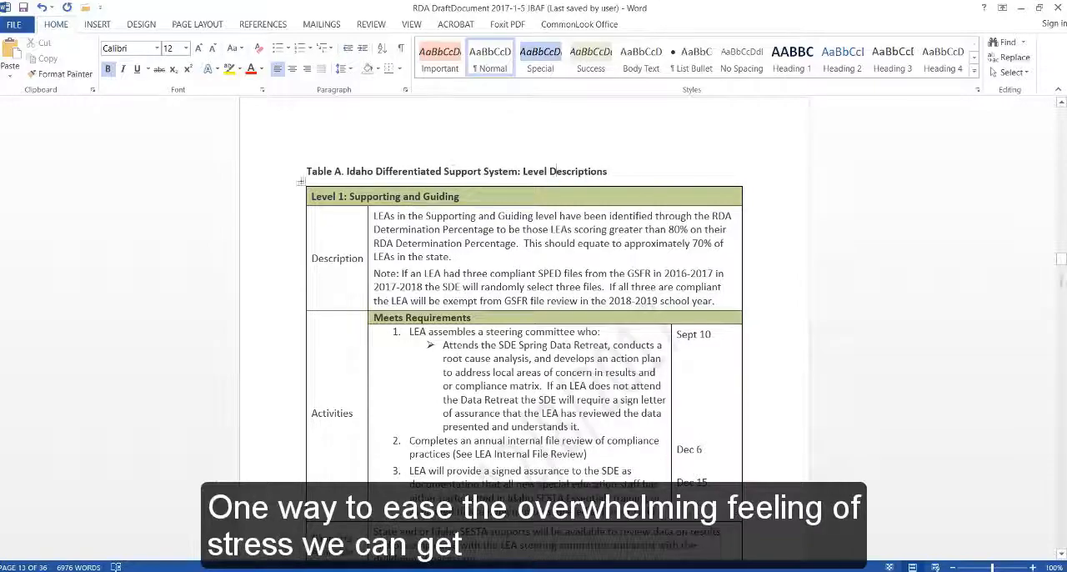
scroll("down", 3)
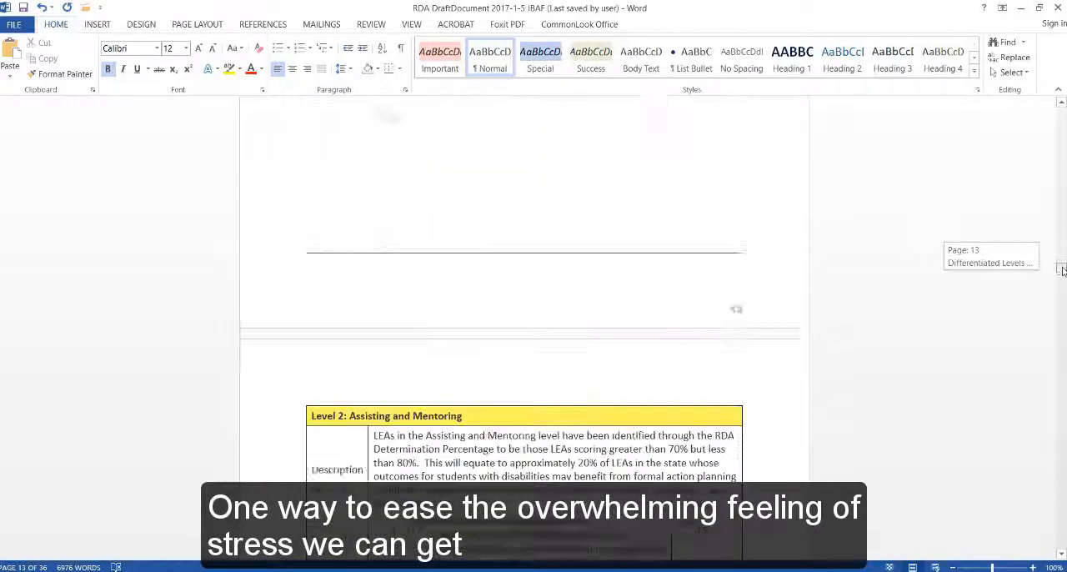
scroll("down", 3)
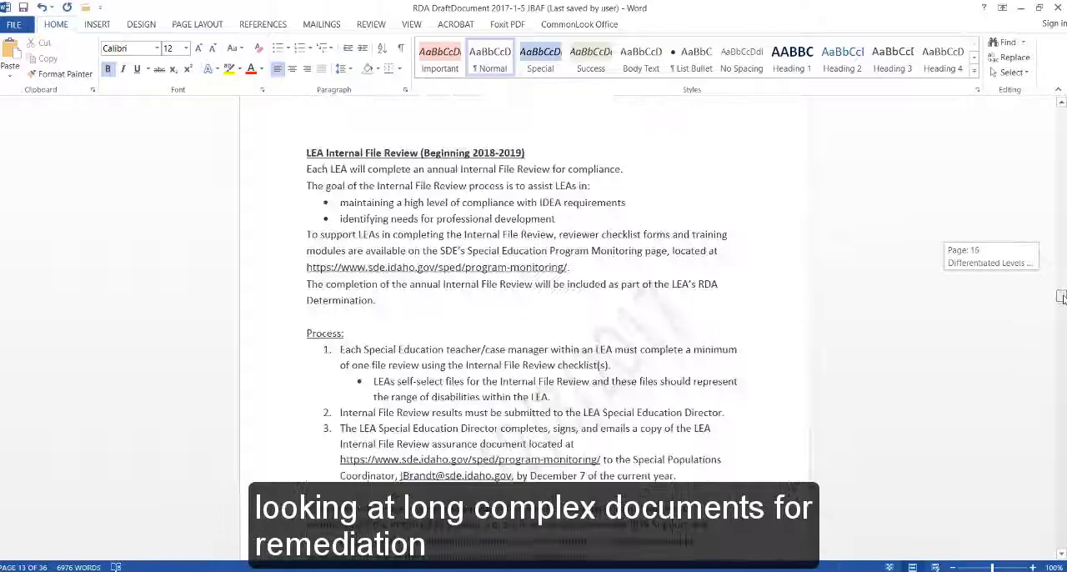
scroll("down", 3)
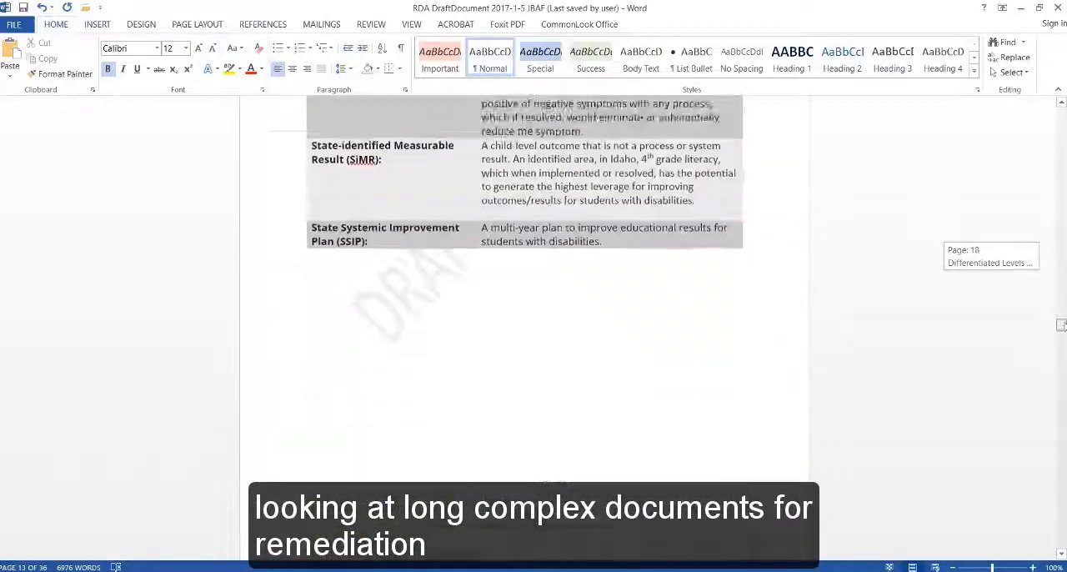
scroll("down", 3)
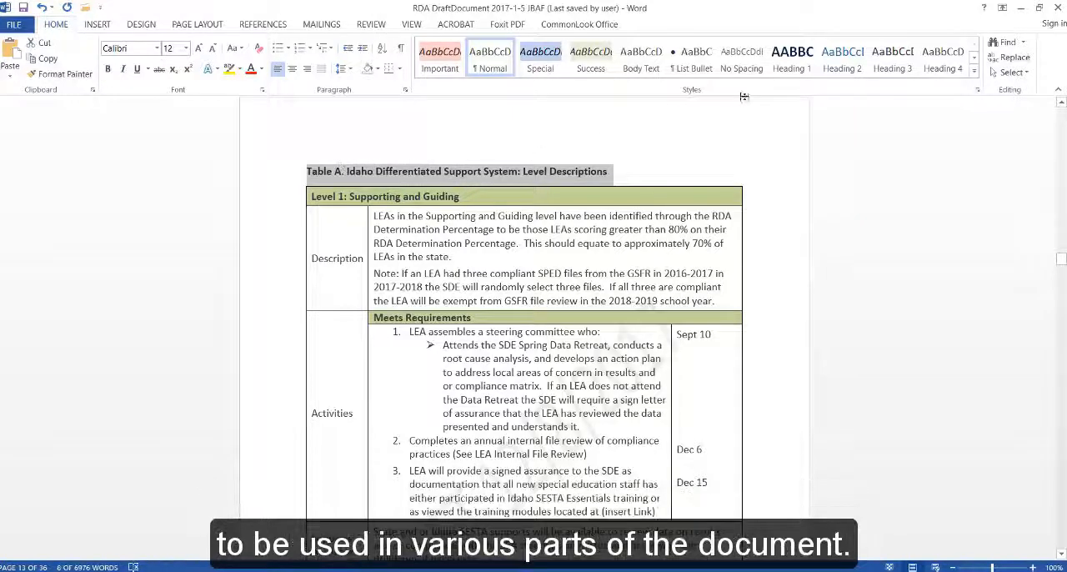
Apply Heading 1 to the Table A title, then revert it to a plain caption-like style.
left_click(790, 56)
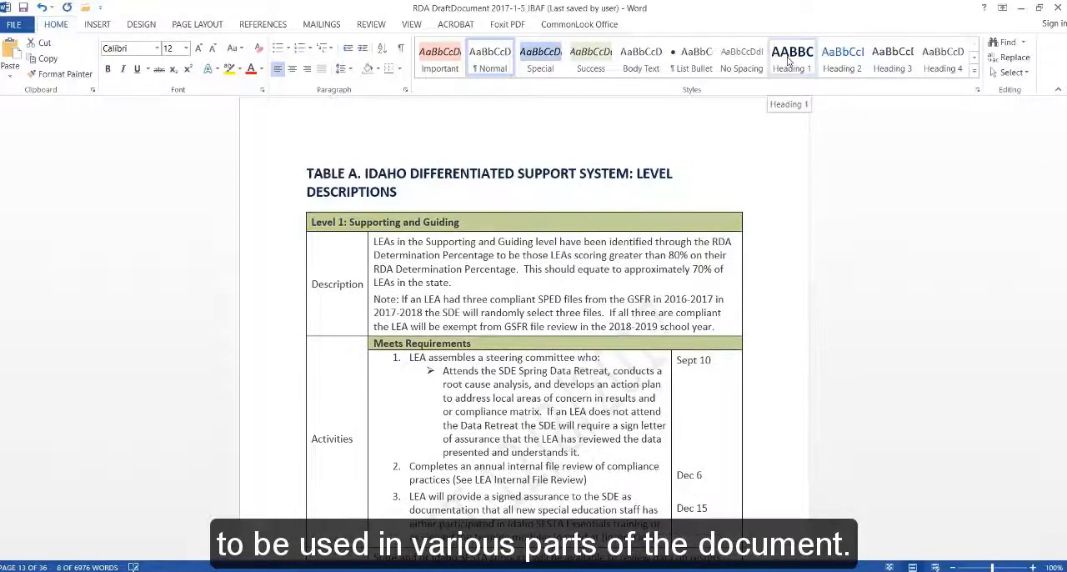
left_click(841, 57)
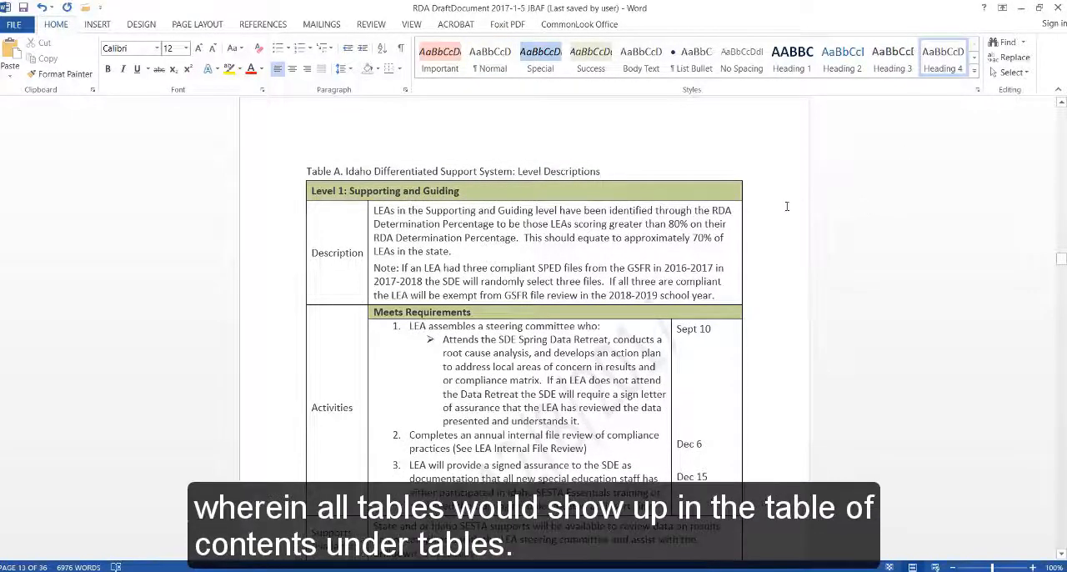
left_click(601, 170)
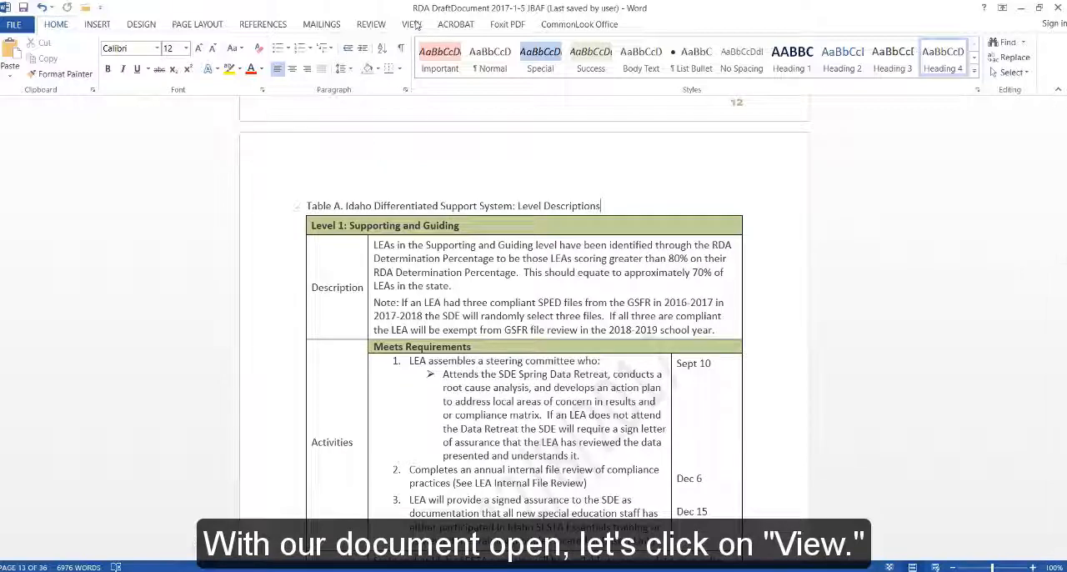
Show the Navigation Pane as page thumbnails and bring Table A's pages 13–15 into focus.
left_click(410, 23)
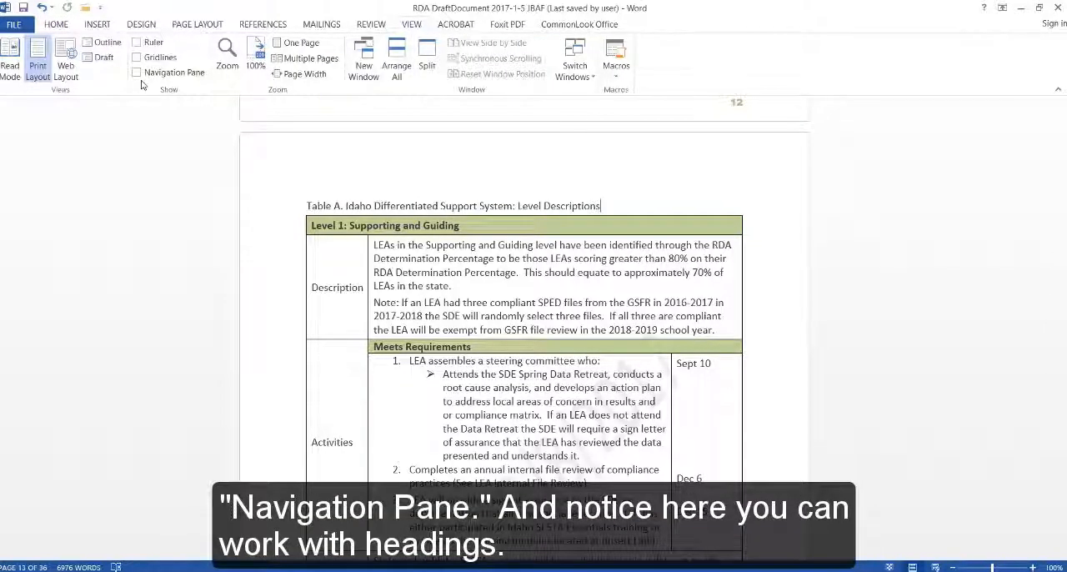
left_click(137, 72)
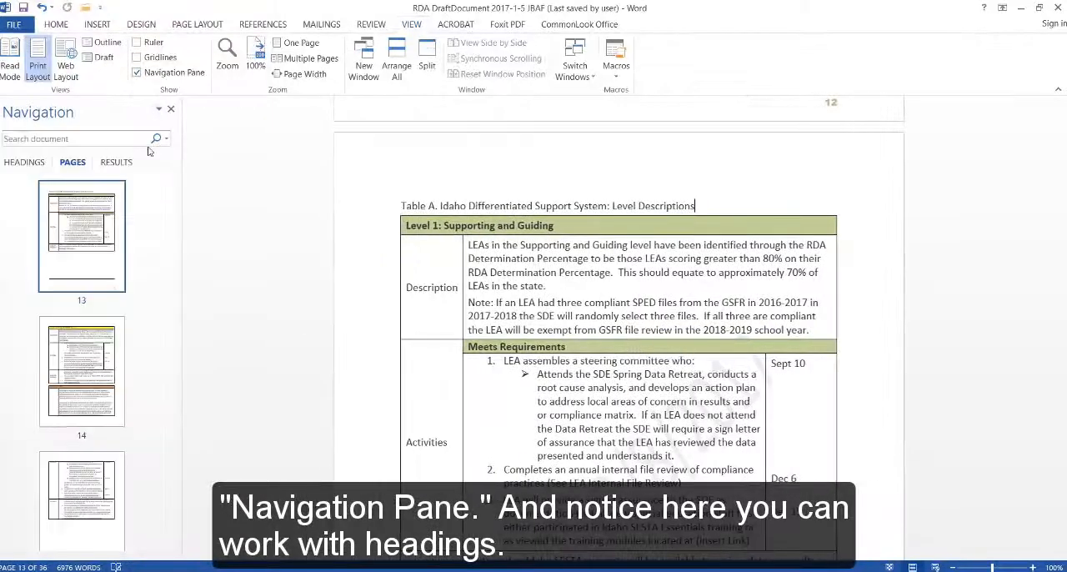
left_click(23, 161)
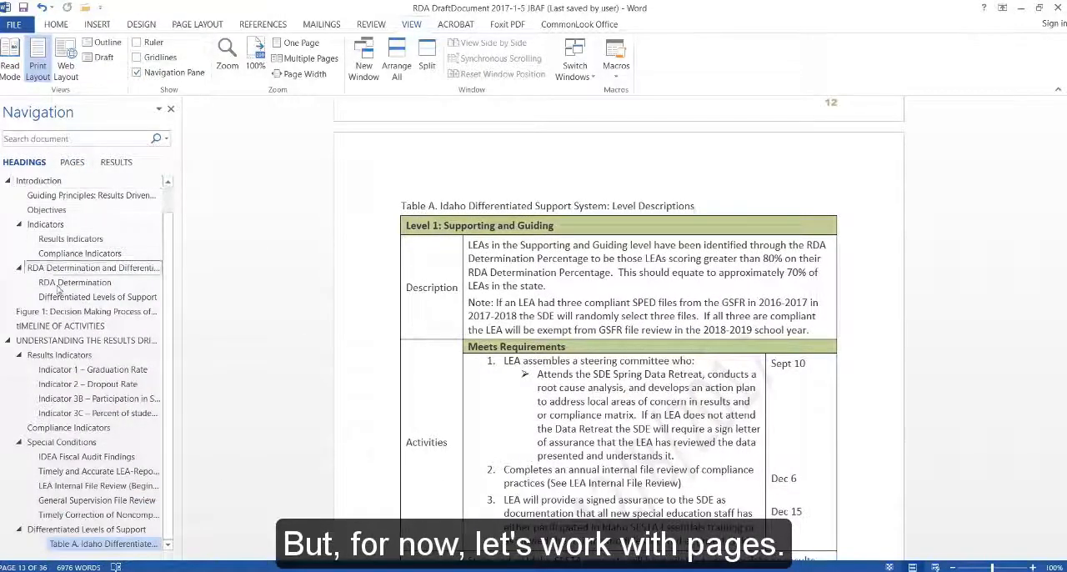
left_click(72, 162)
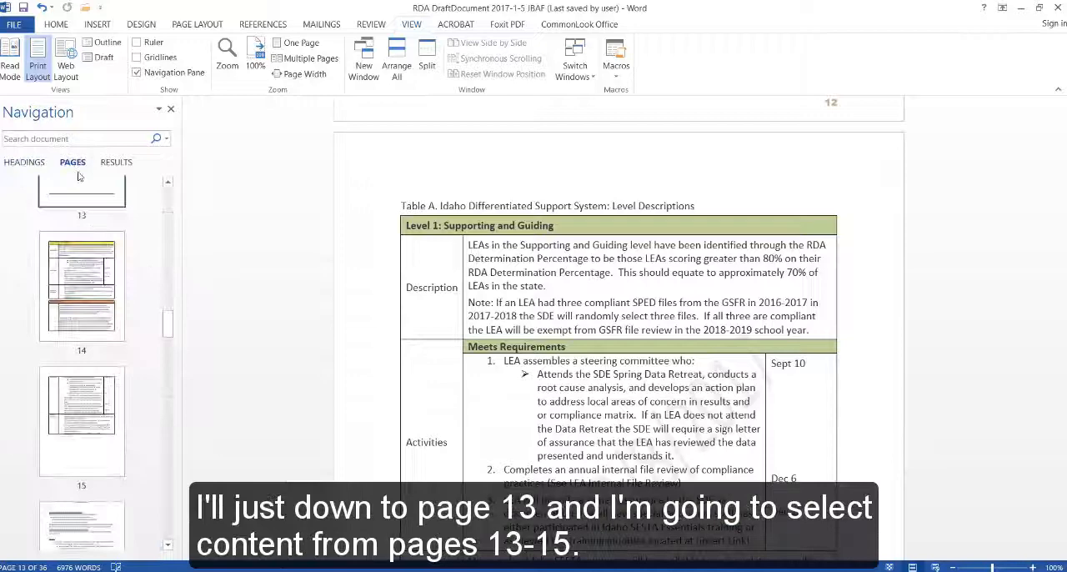
scroll("down", 3)
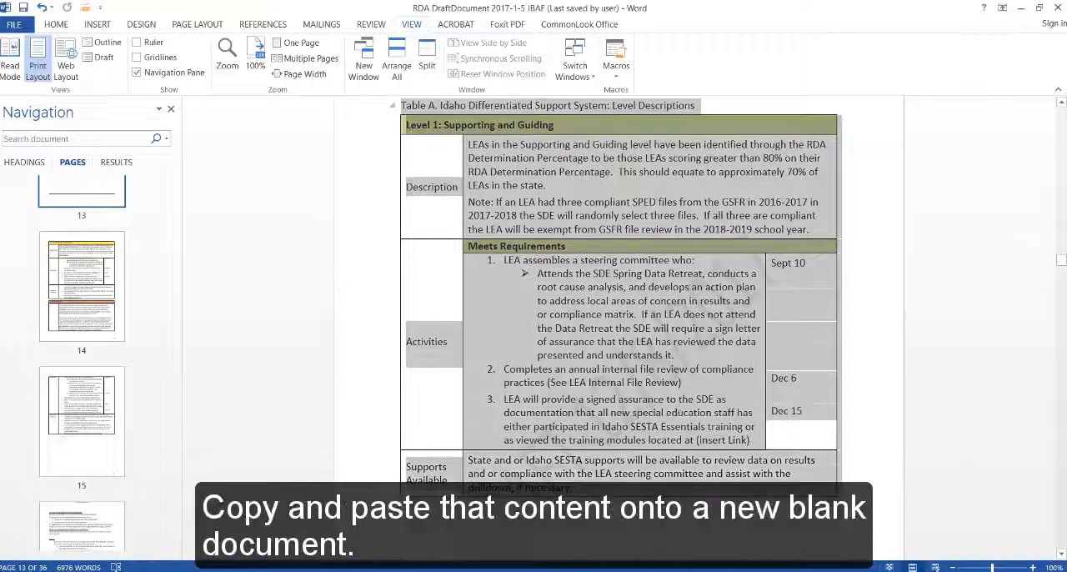
scroll("down", 3)
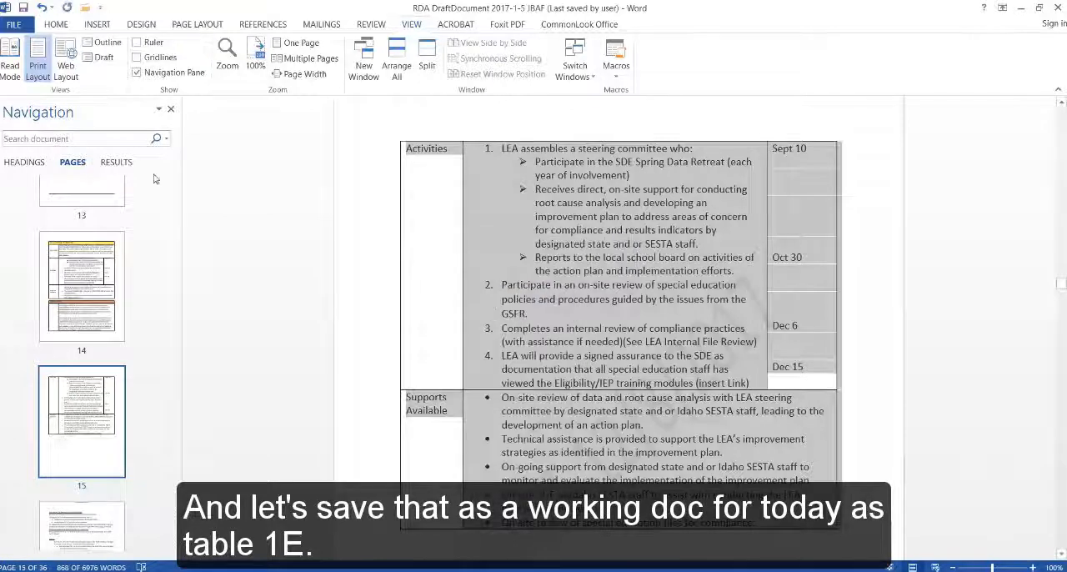
Create a new blank document and paste Table A into it as Table A1.
left_click(13, 24)
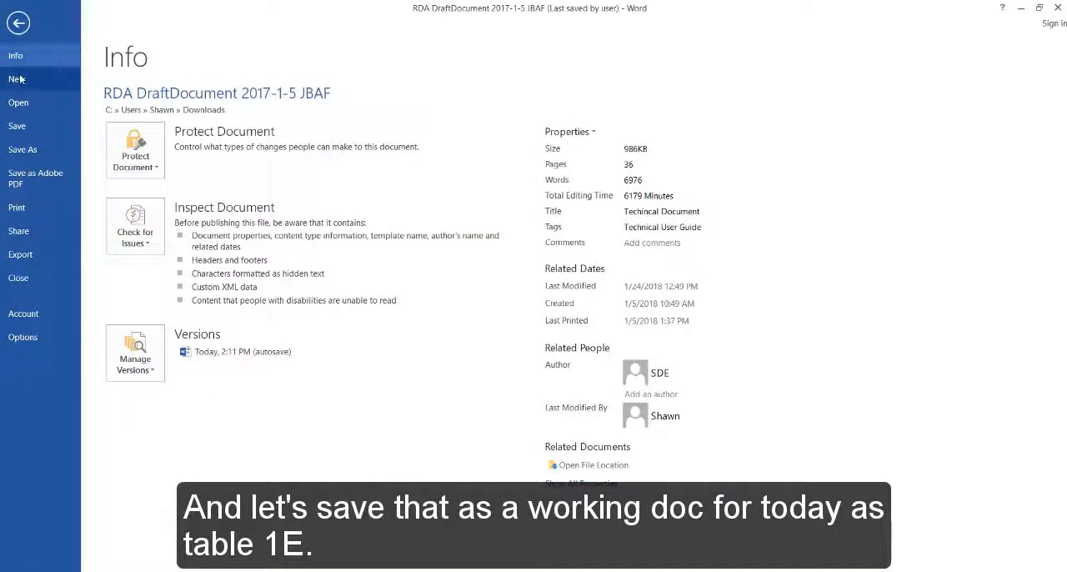
left_click(17, 23)
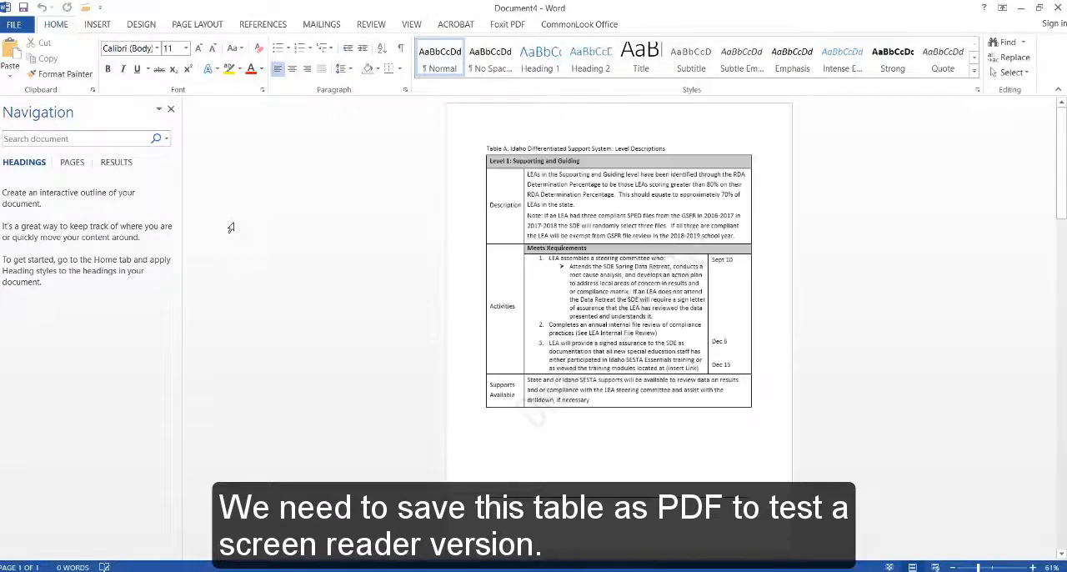
scroll("down", 3)
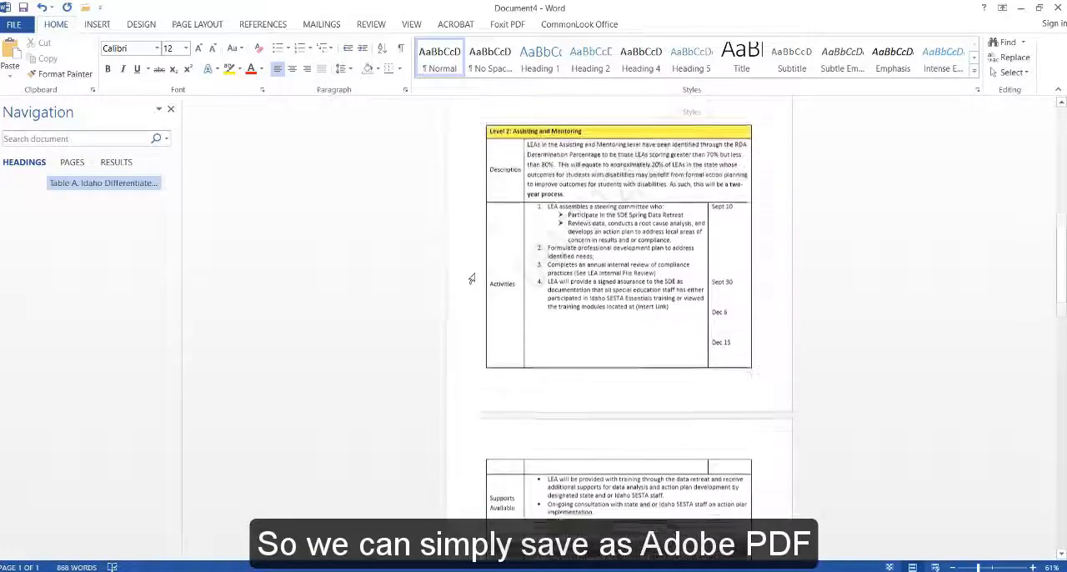
scroll("down", 3)
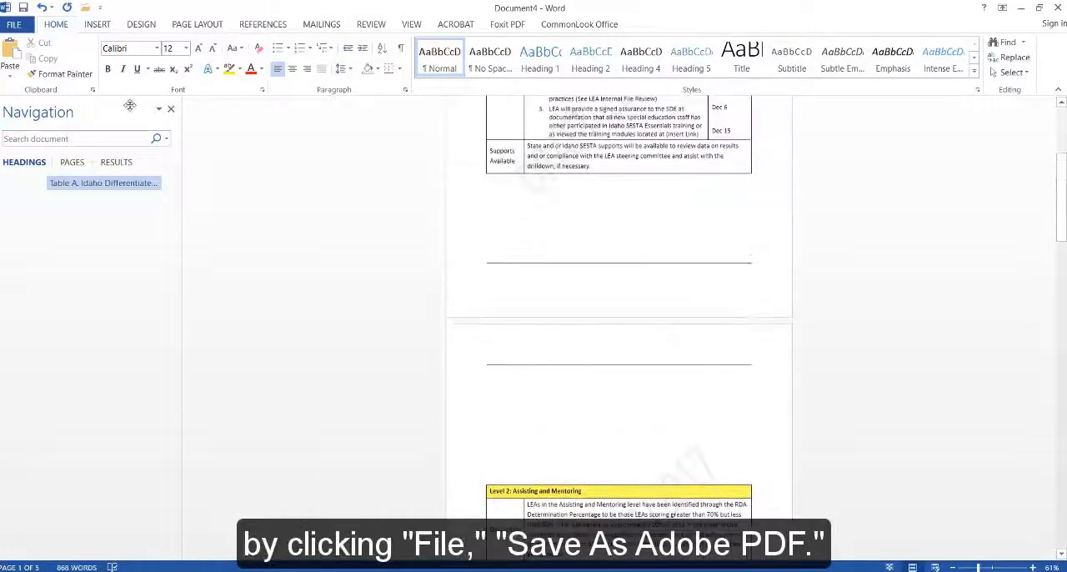
left_click(13, 24)
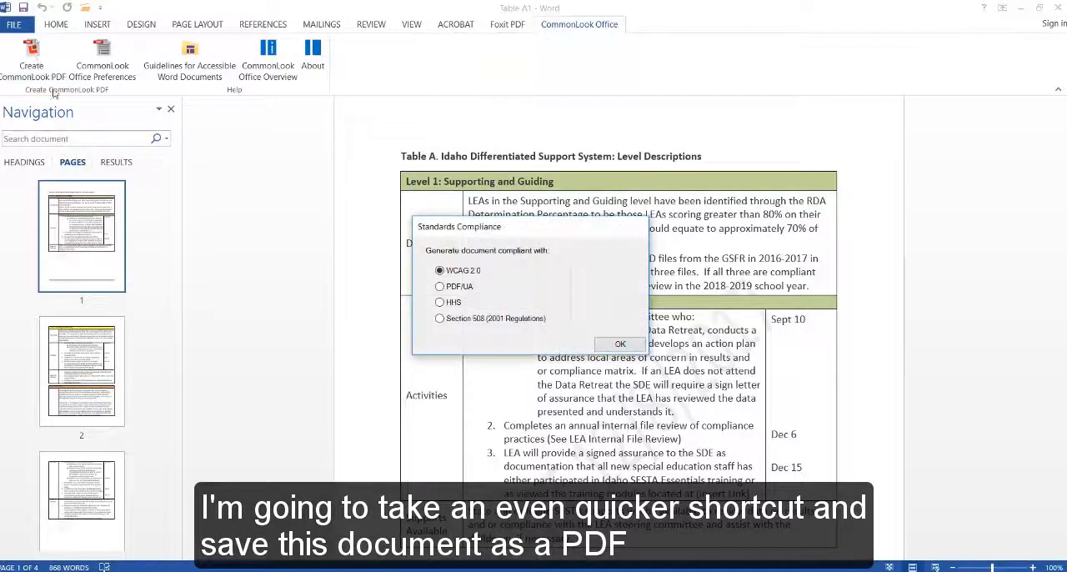
Choose Section 508 compliance and skip the Styles checkpoint to reach Readability.
left_click(440, 316)
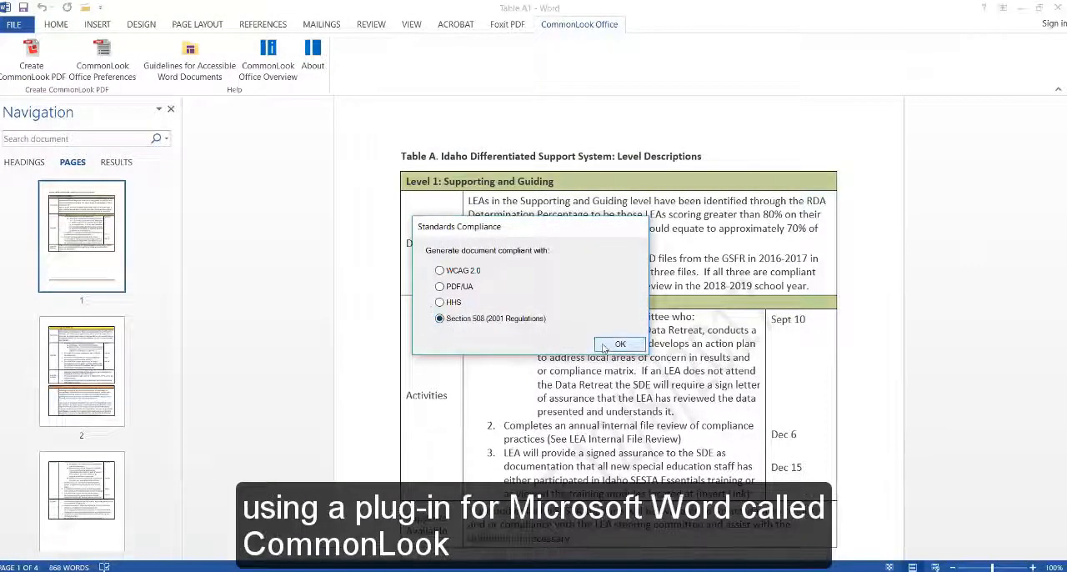
left_click(620, 343)
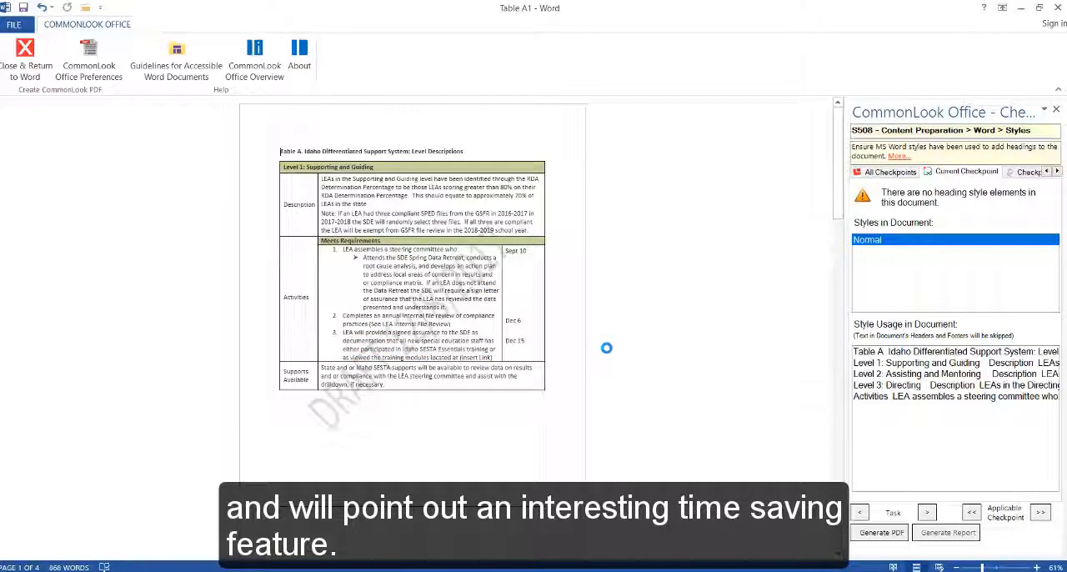
mouse_move(607, 339)
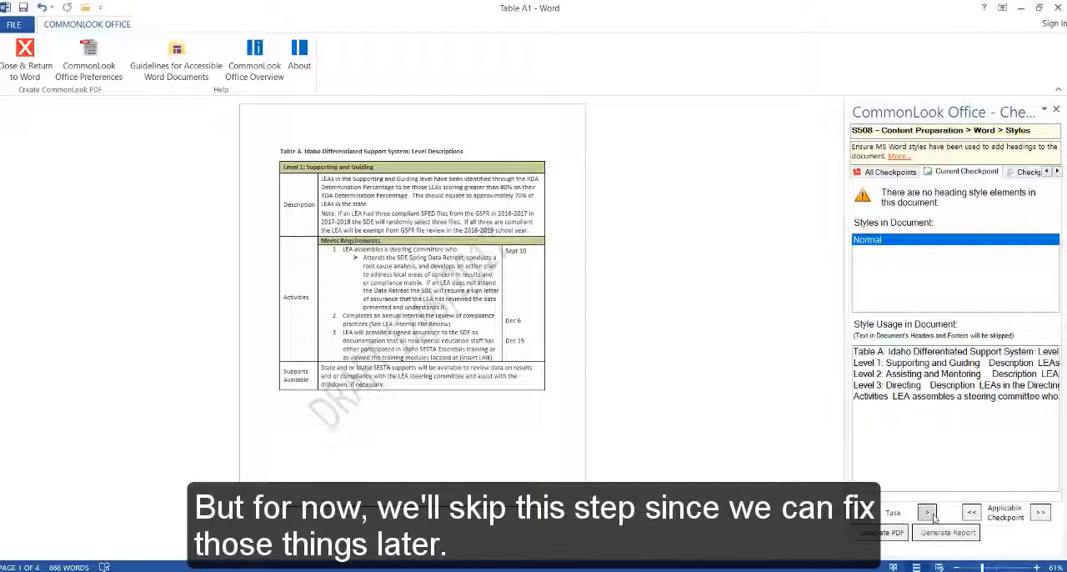
left_click(927, 512)
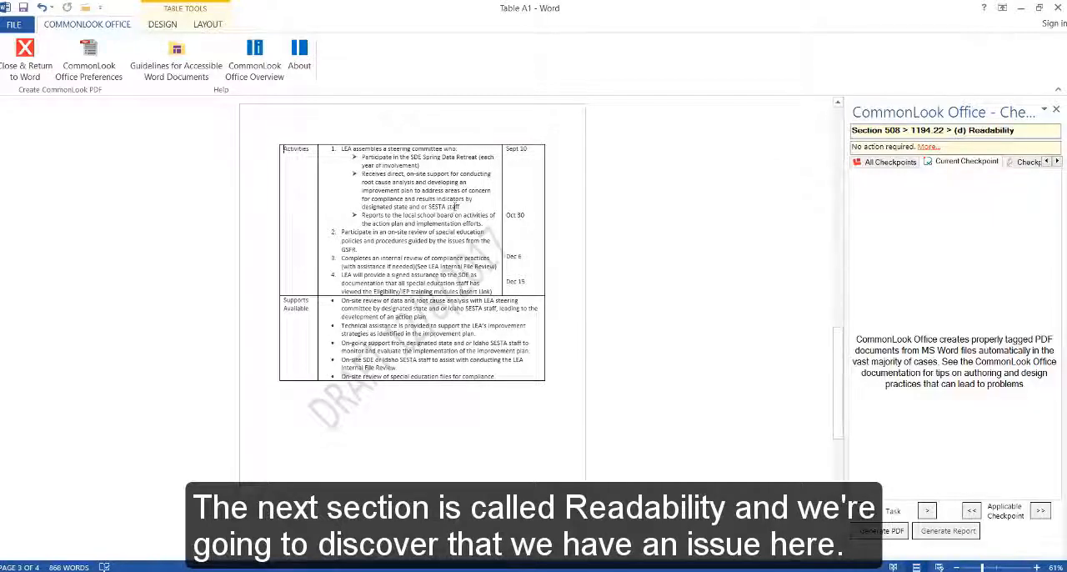
Declare both tables as Presentation tables and advance to the Lists checkpoint.
left_click(927, 510)
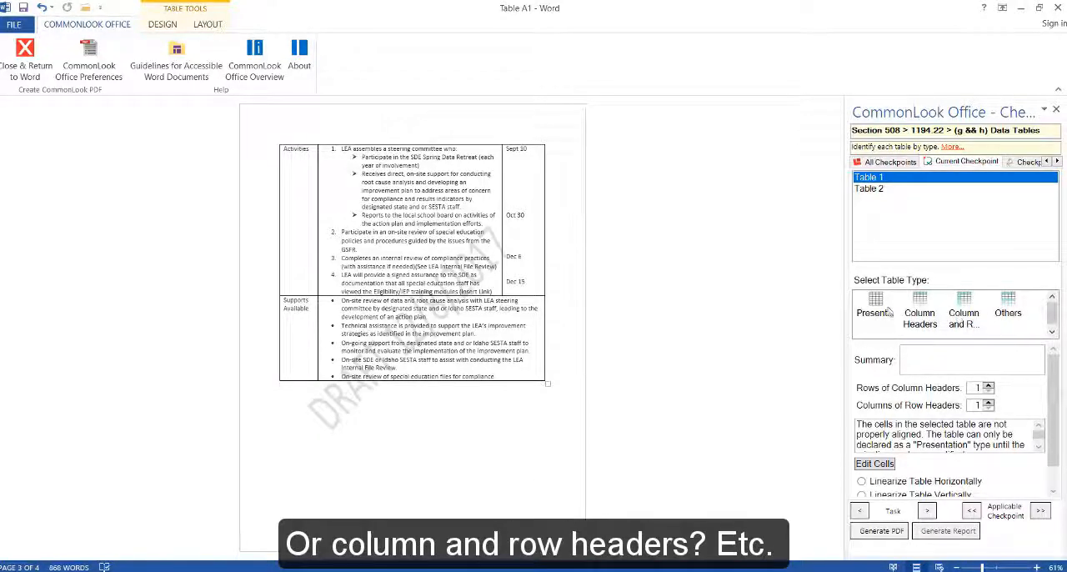
left_click(873, 313)
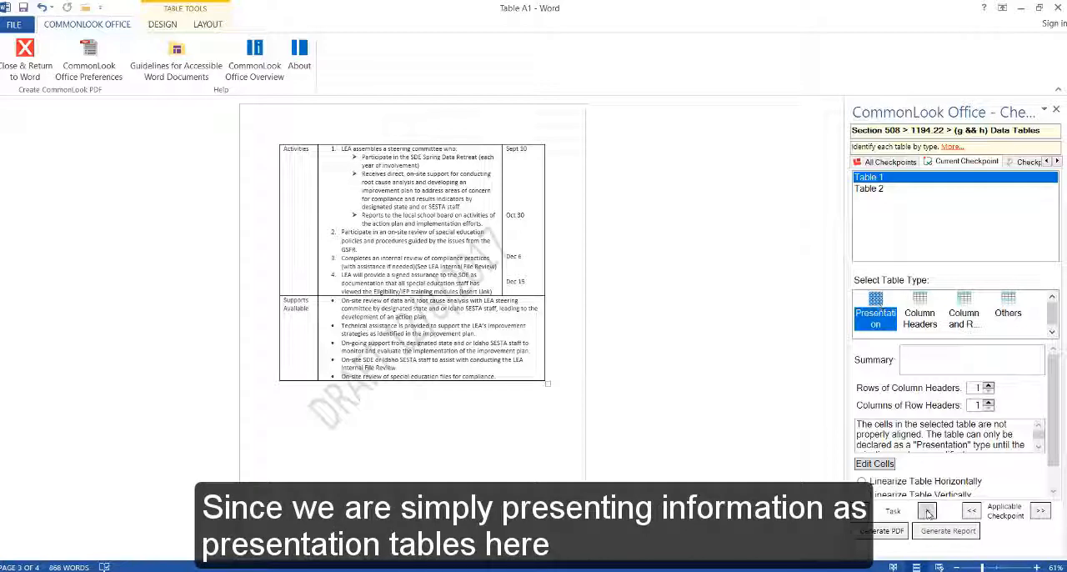
left_click(873, 313)
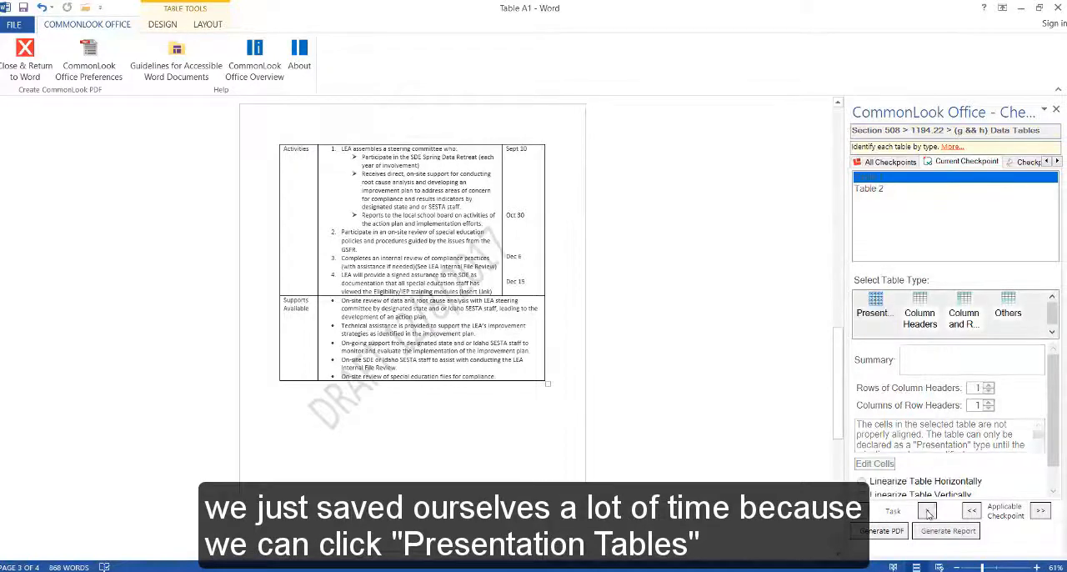
left_click(874, 314)
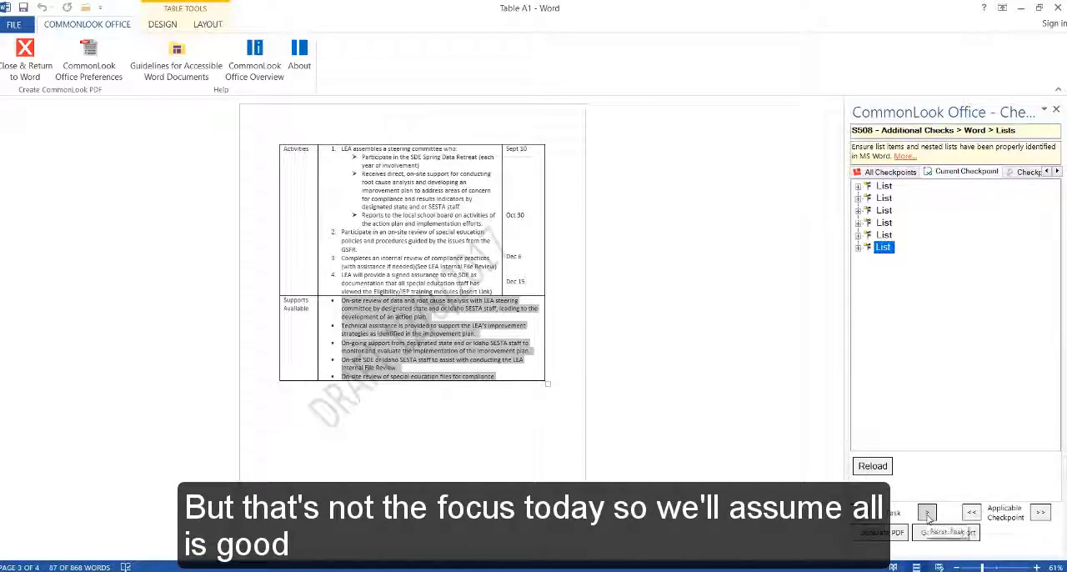
Move to the Meta Data checkpoint and generate the tagged PDF.
left_click(927, 510)
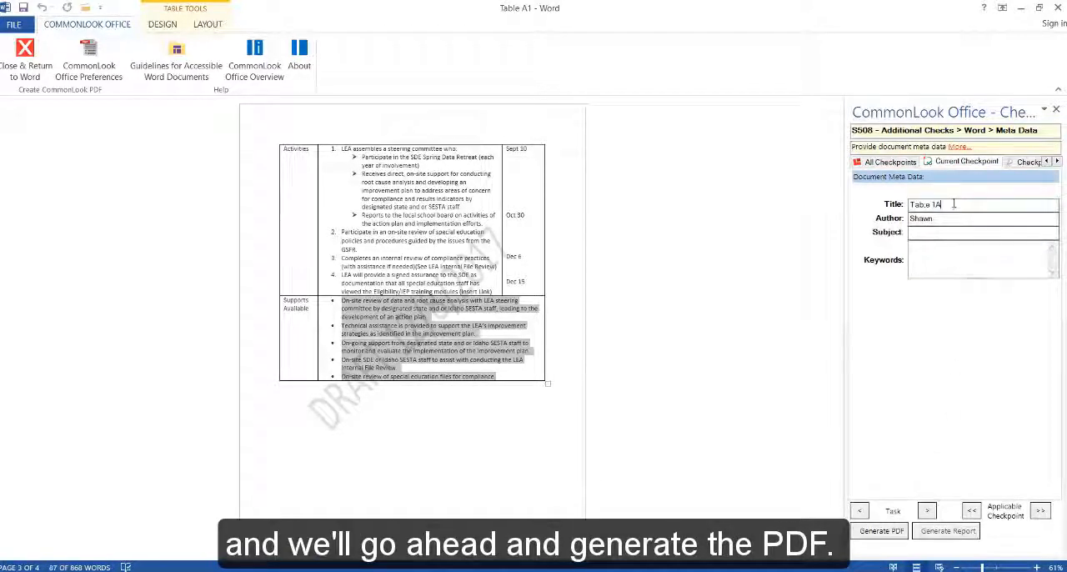
left_click(880, 530)
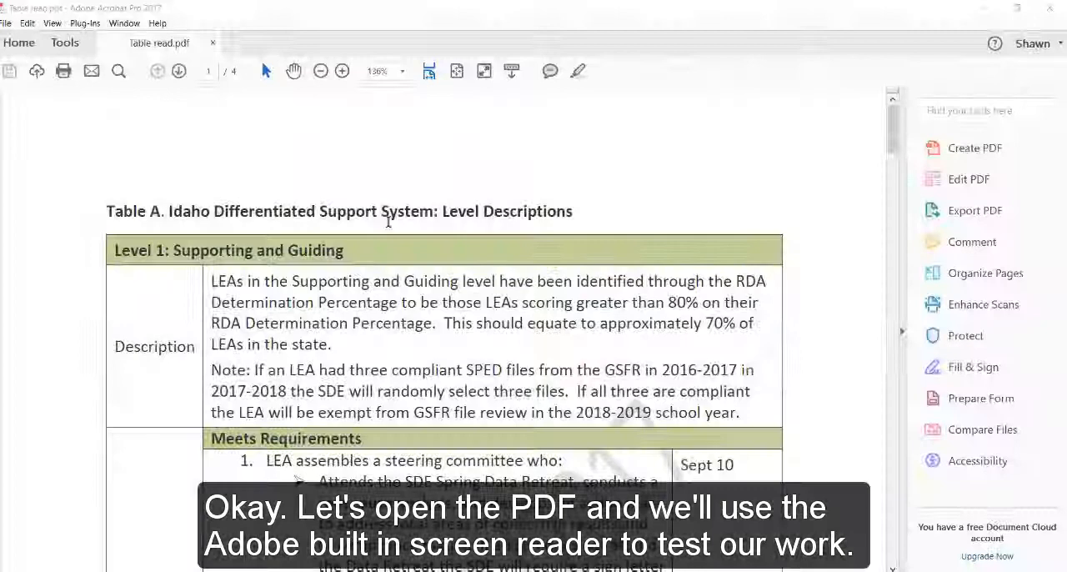
Read the PDF aloud in Acrobat and scroll through Table A's content.
left_click(52, 23)
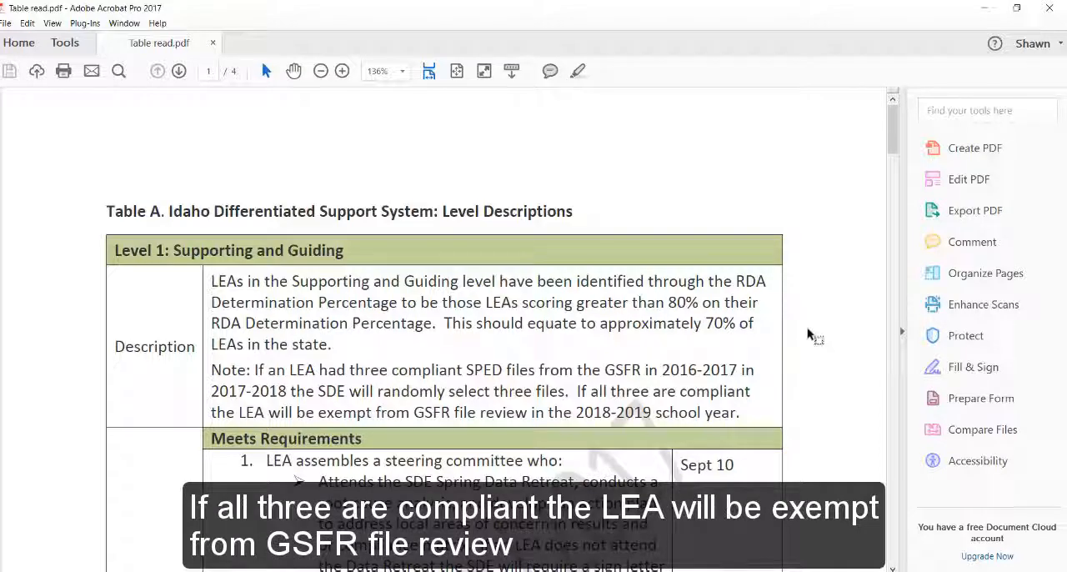
scroll("down", 3)
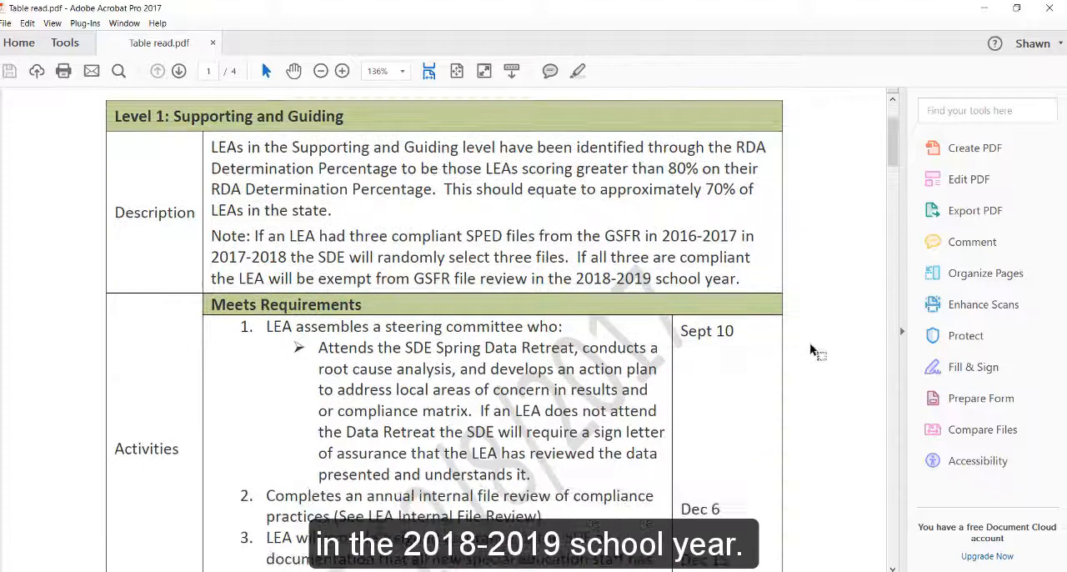
scroll("down", 3)
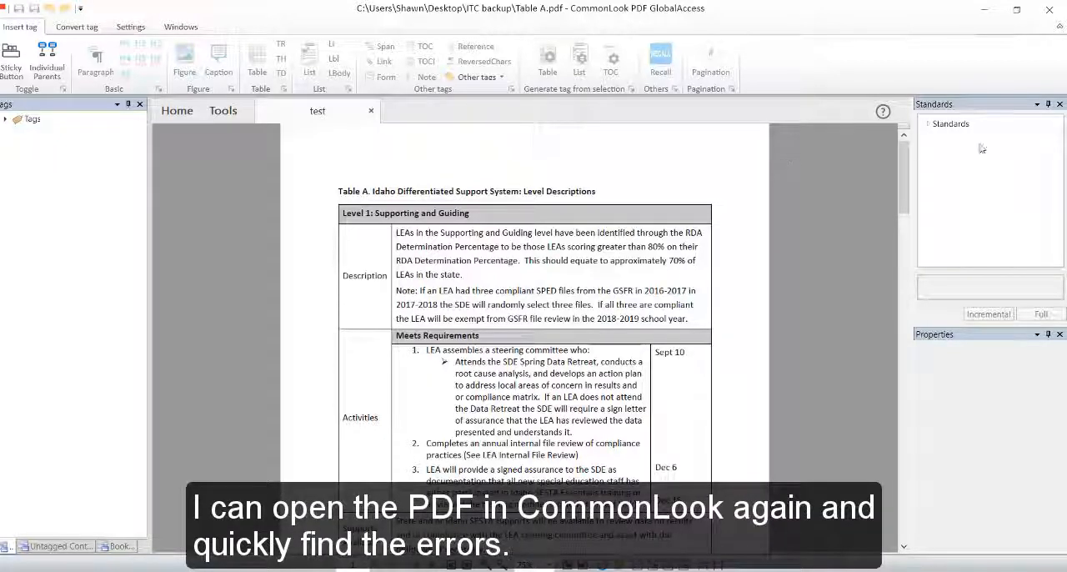
Run the full Section 508 check under Accessibility and filter the results by status.
left_click(936, 123)
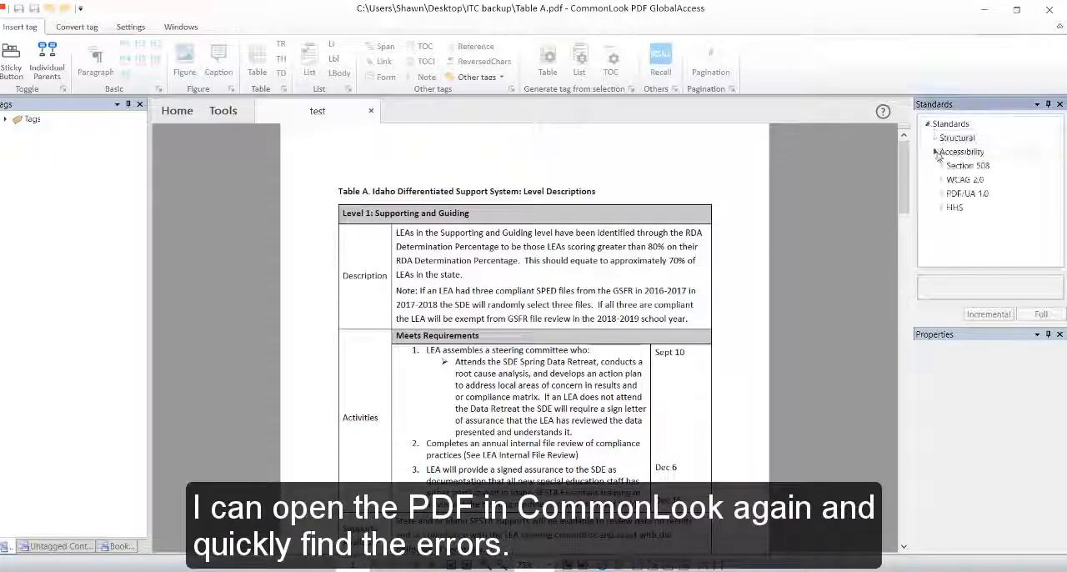
left_click(966, 165)
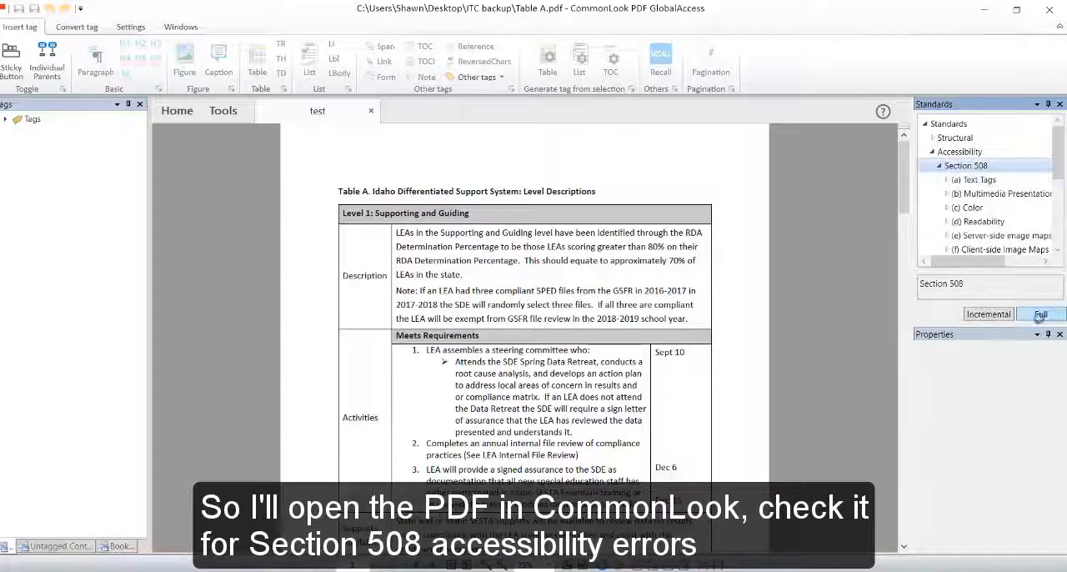
left_click(1040, 313)
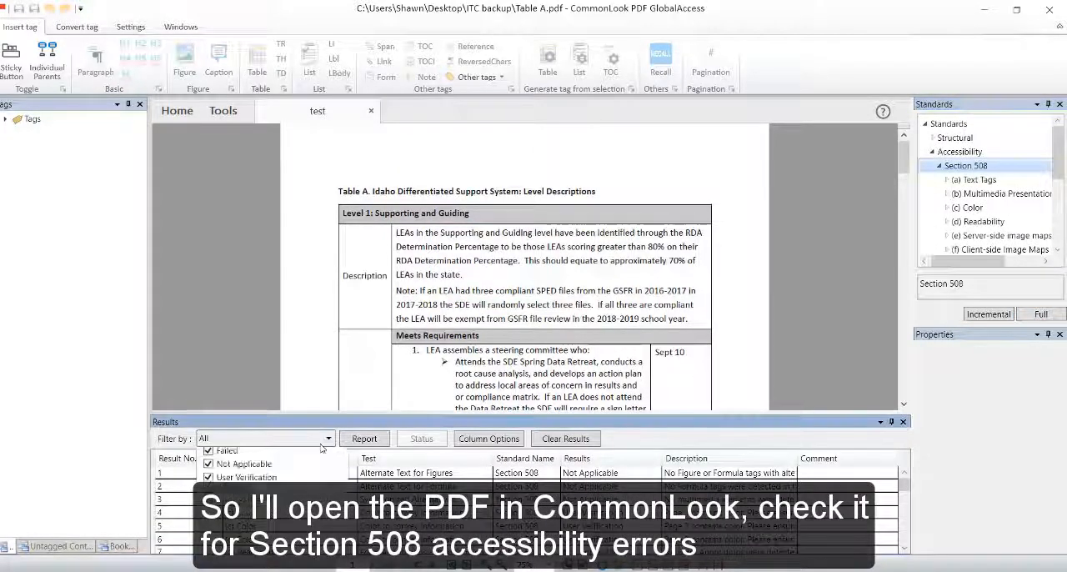
left_click(565, 437)
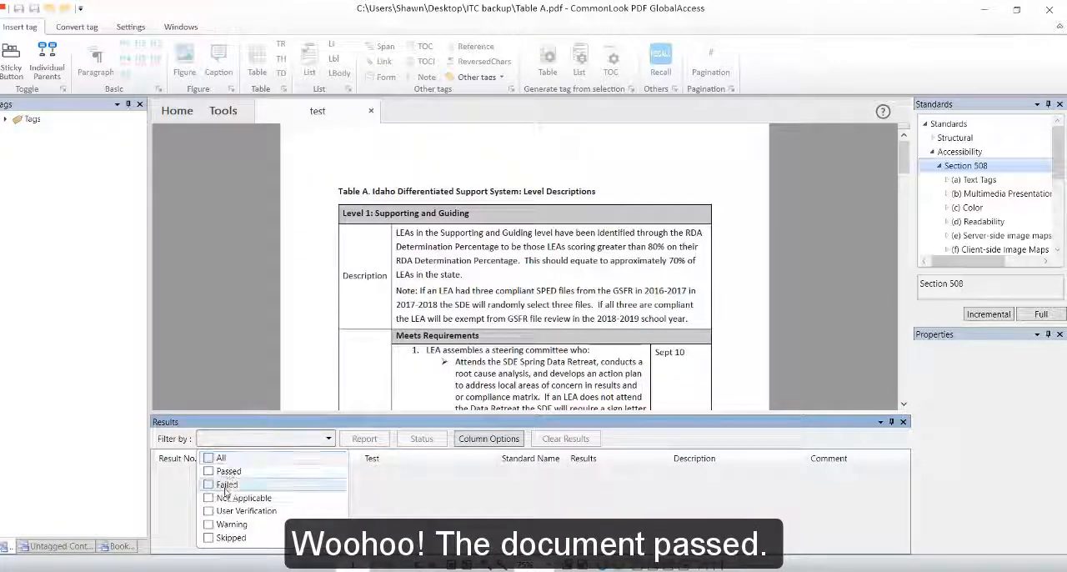
left_click(226, 484)
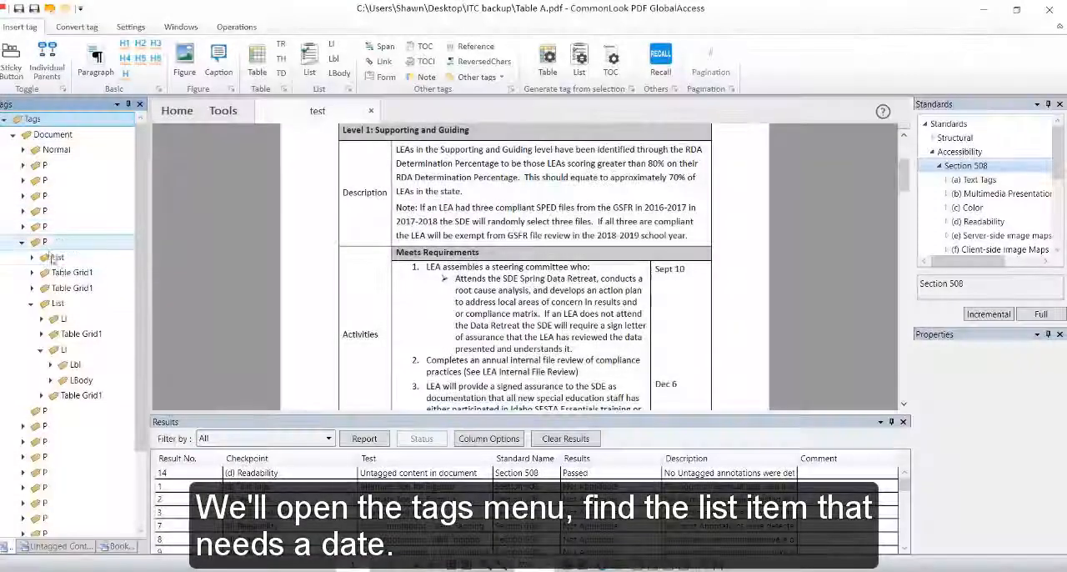
Select the List tag and the list item needing its date placed in reading order.
left_click(58, 256)
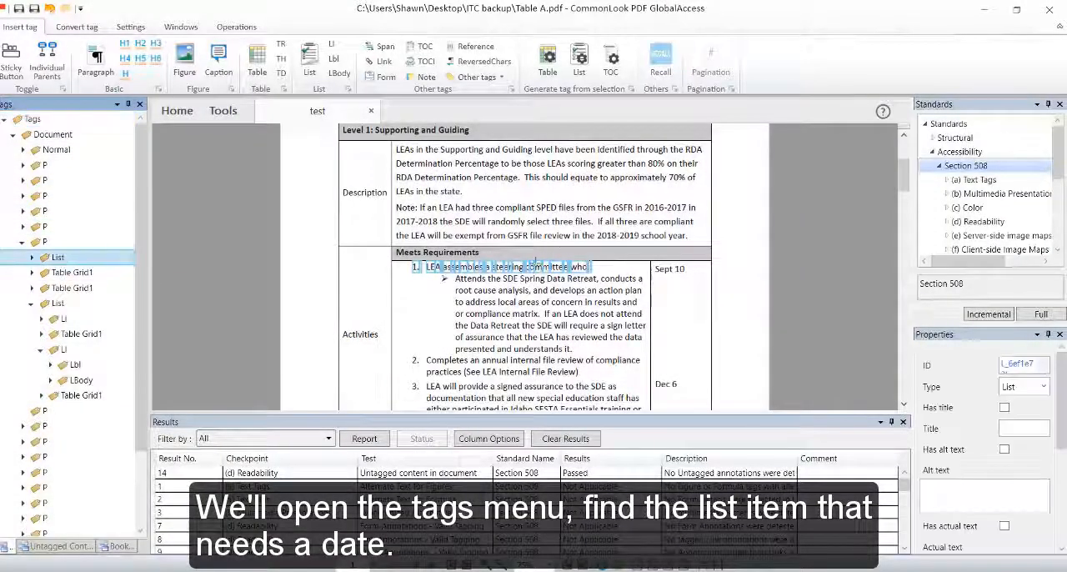
left_click(73, 273)
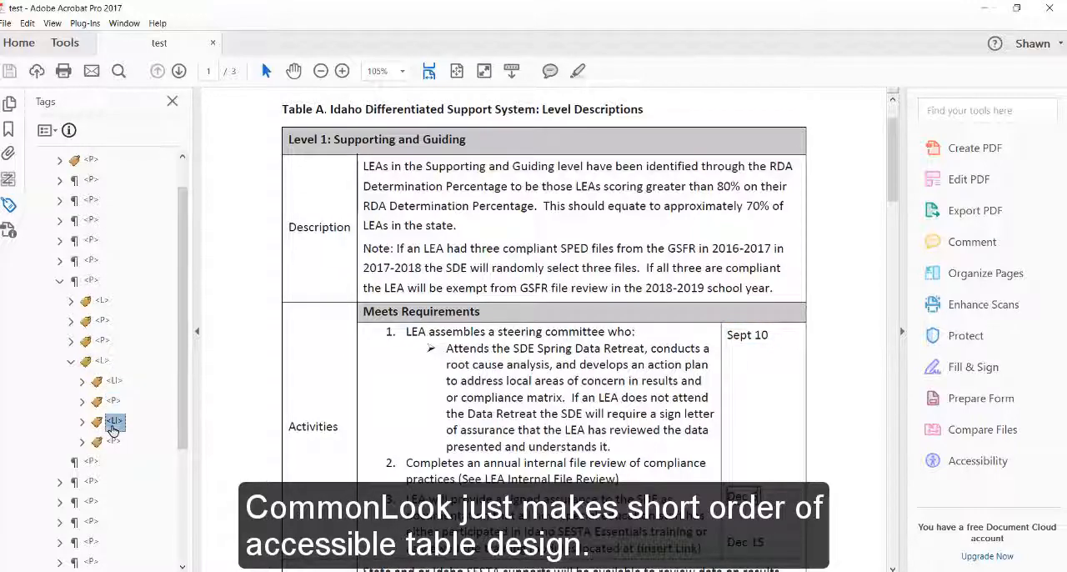
Expand the list item tags under the Meets Requirements list to verify the dates' order.
left_click(114, 442)
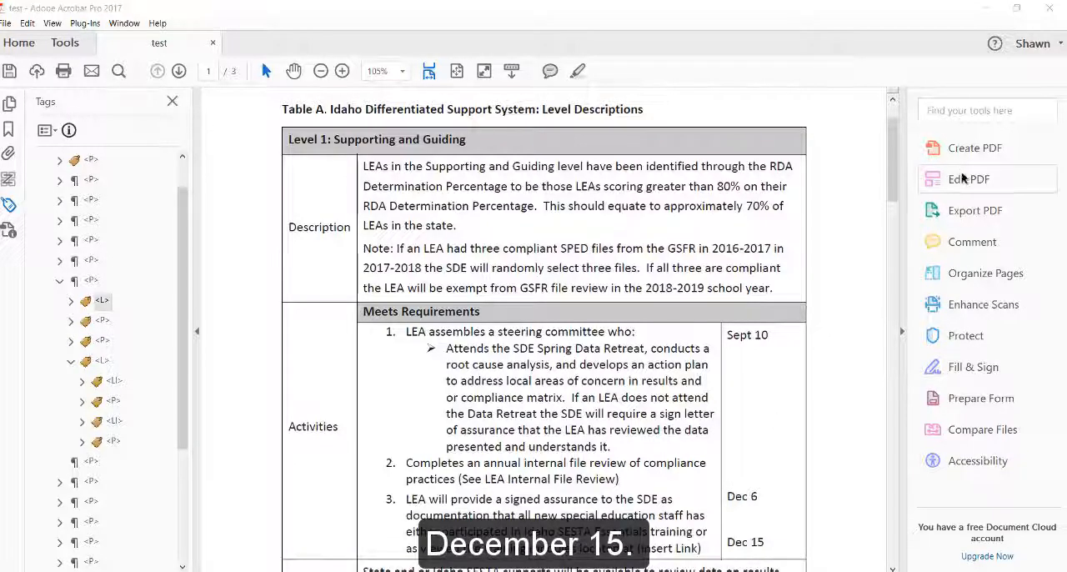
Switch the Table A PDF into Edit PDF mode, showing text blocks with bounding boxes.
left_click(968, 179)
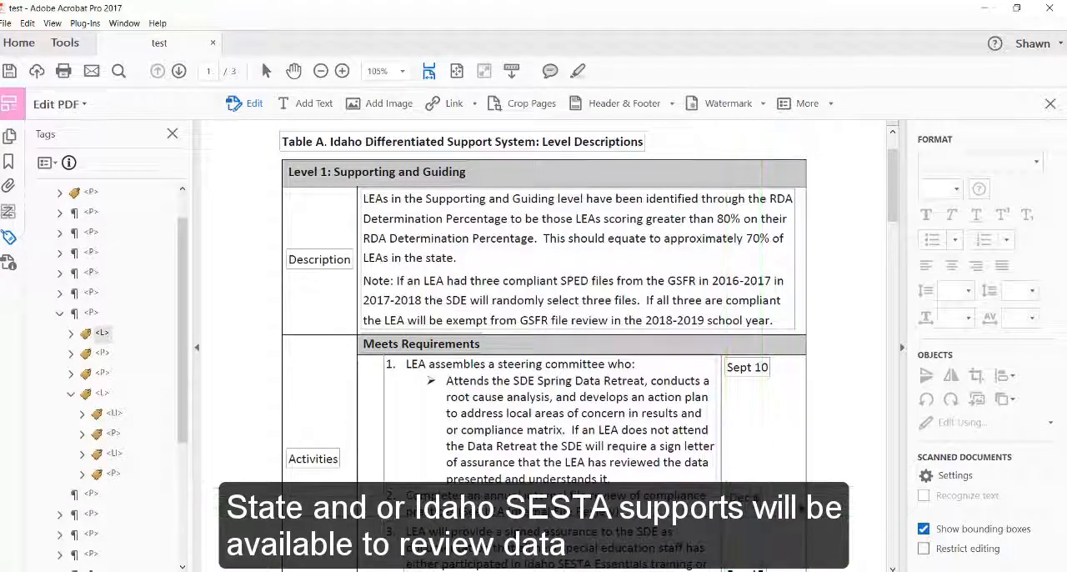
scroll("down", 3)
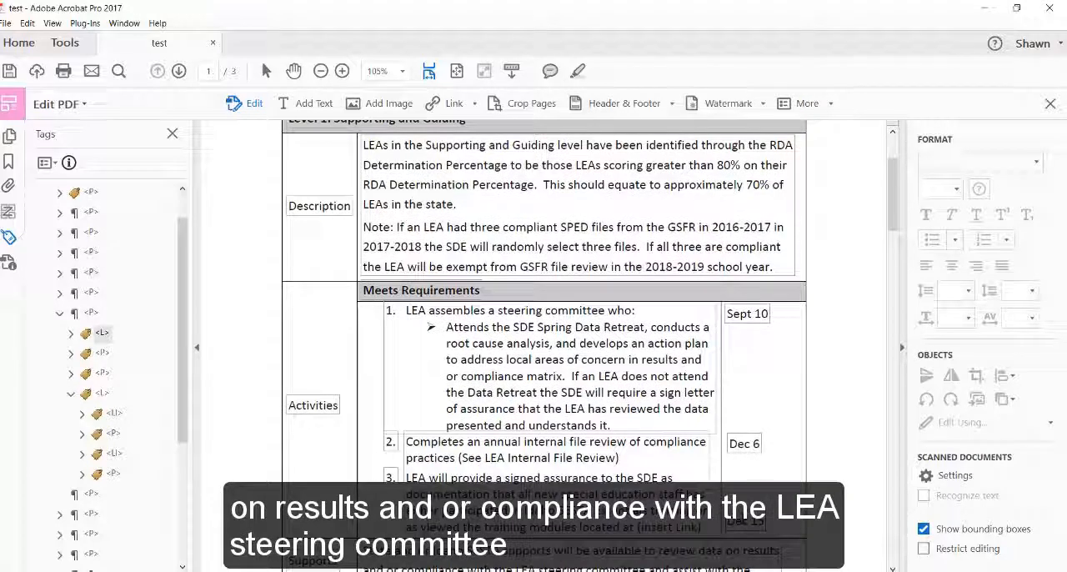